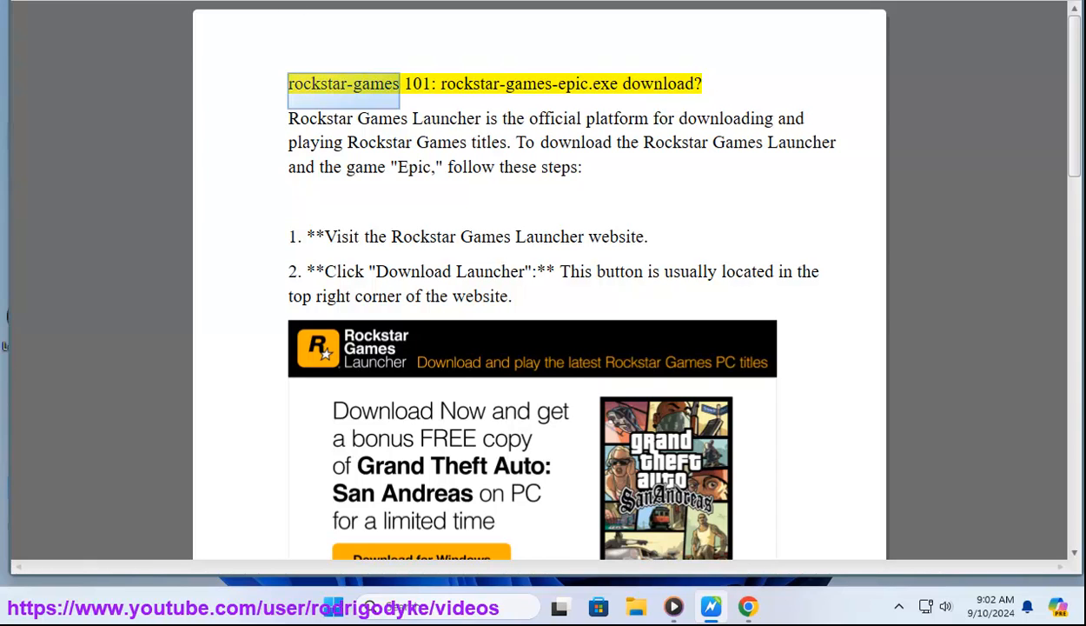
- Select 'rockstar-games' and the 'rockstar-games-epic' file name in the guide's title
{"action": "double_click", "coordinate": [514, 83]}
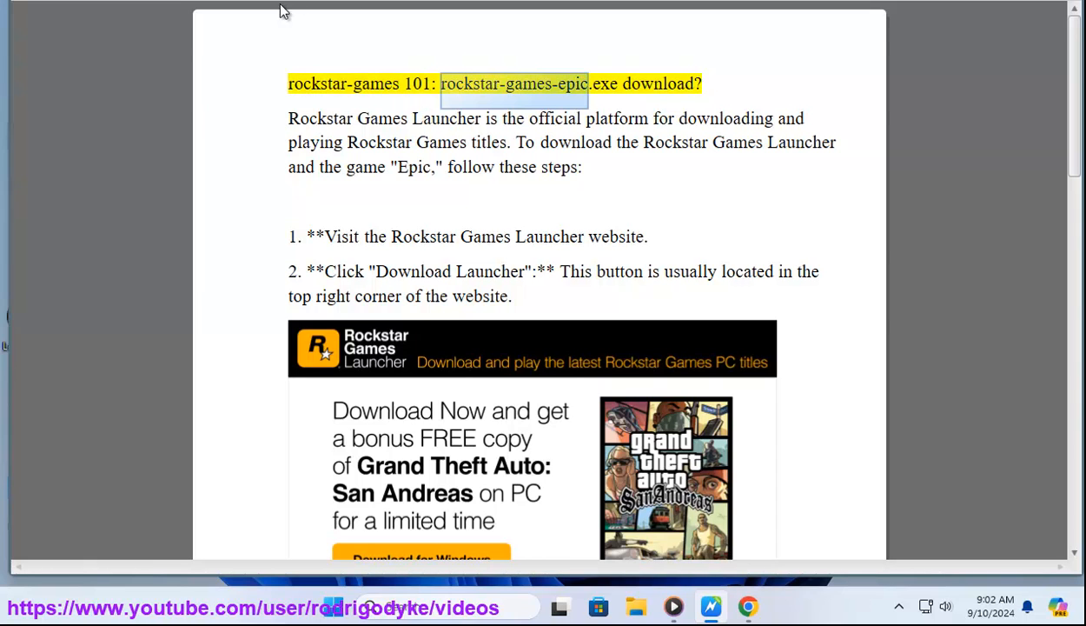
{"action": "double_click", "coordinate": [658, 84]}
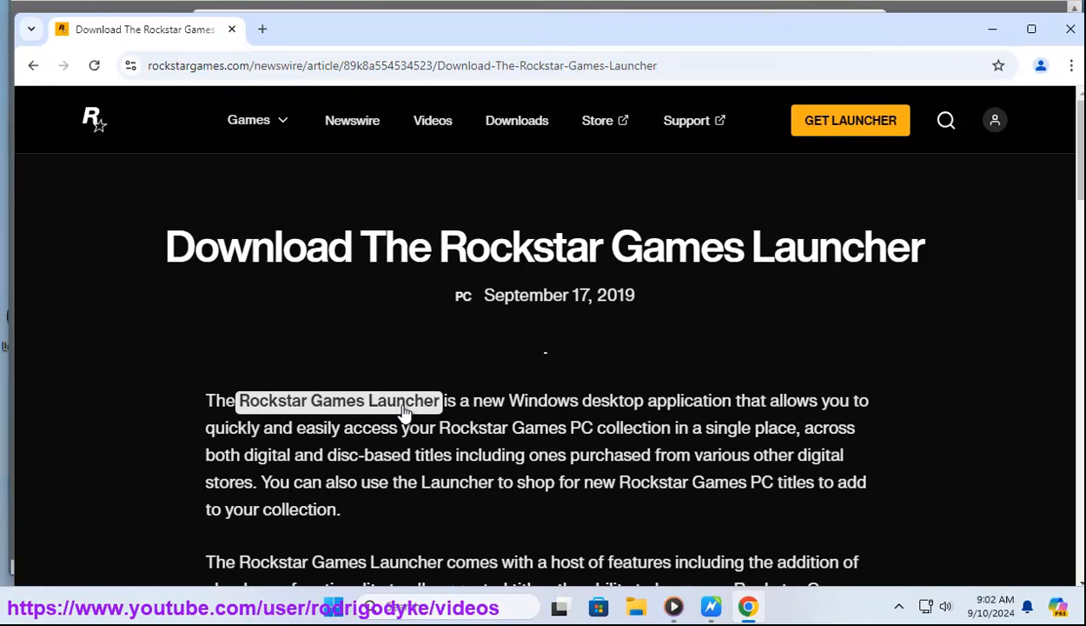
- Follow the article's 'Rockstar Games Launcher' link twice to reach the Social Club launcher page
{"action": "left_click", "coordinate": [339, 401]}
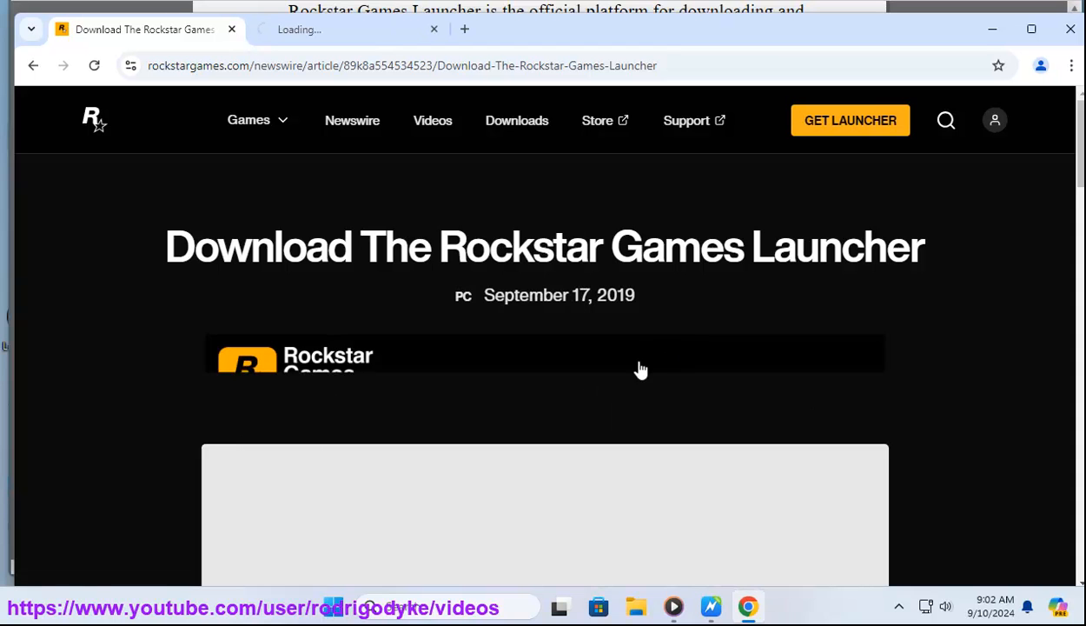
{"action": "scroll", "scroll_direction": "down", "scroll_amount": 3}
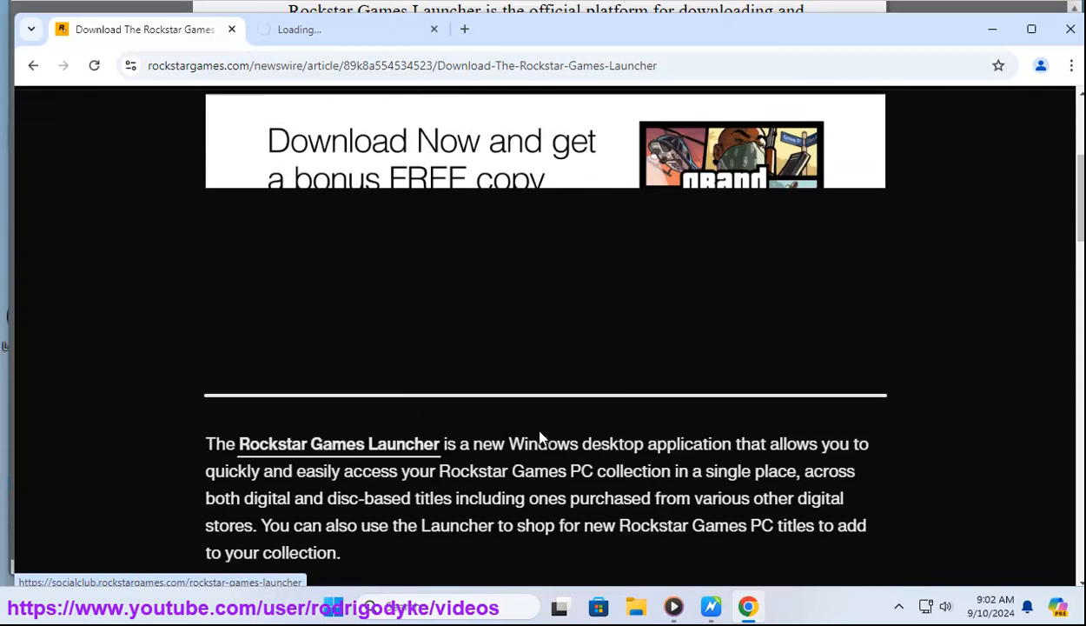
{"action": "left_click", "coordinate": [338, 443]}
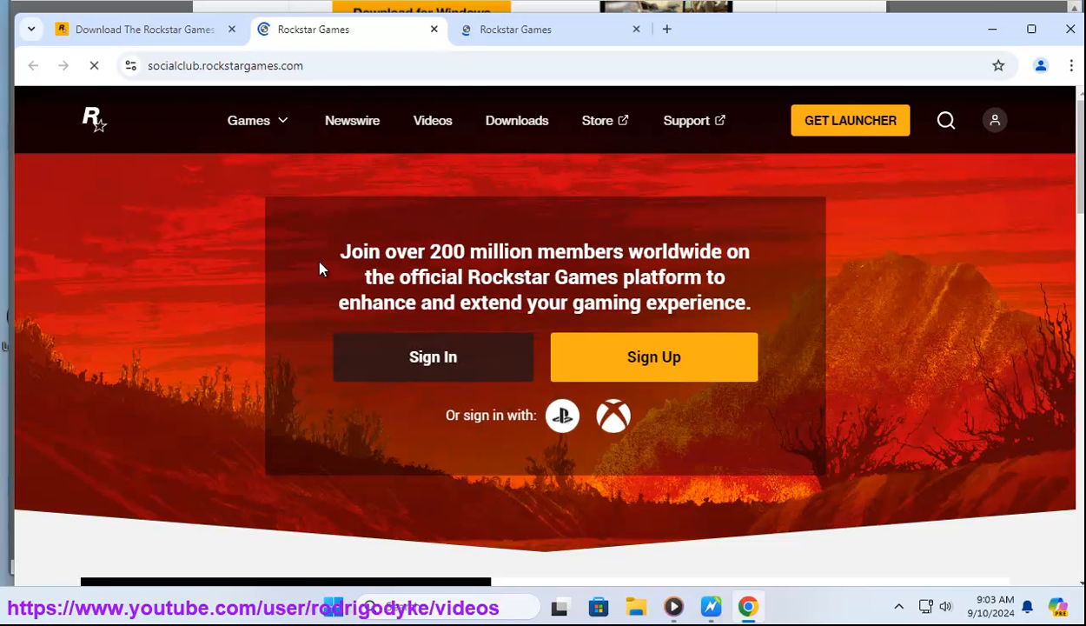
- Download Rockstar-Games-Launcher.exe for Windows and show it among recent downloads
{"action": "left_click", "coordinate": [850, 120]}
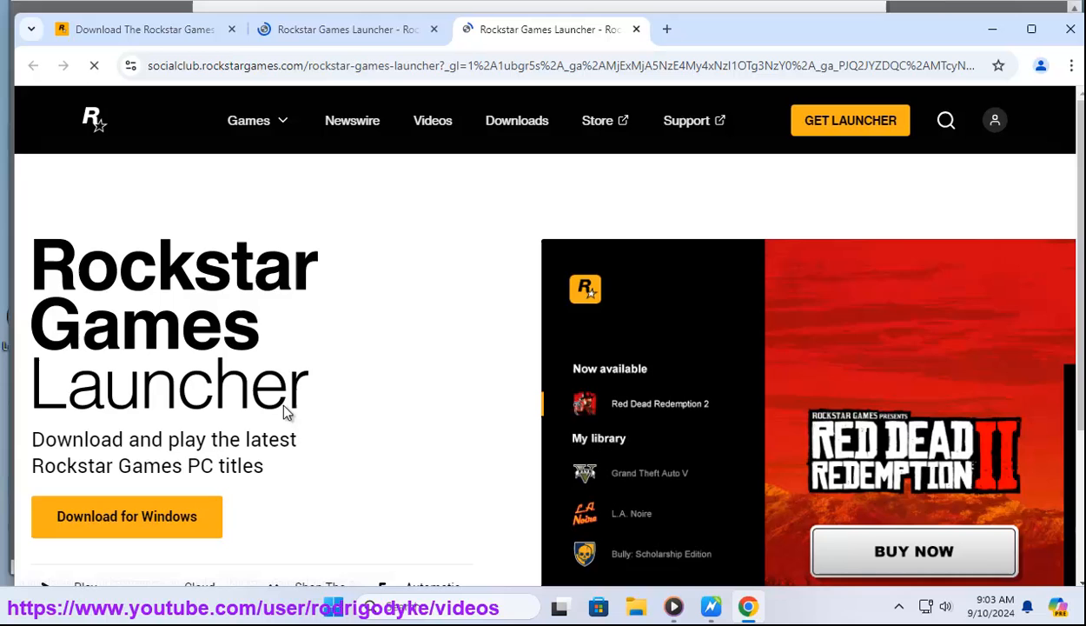
{"action": "scroll", "scroll_direction": "down", "scroll_amount": 3}
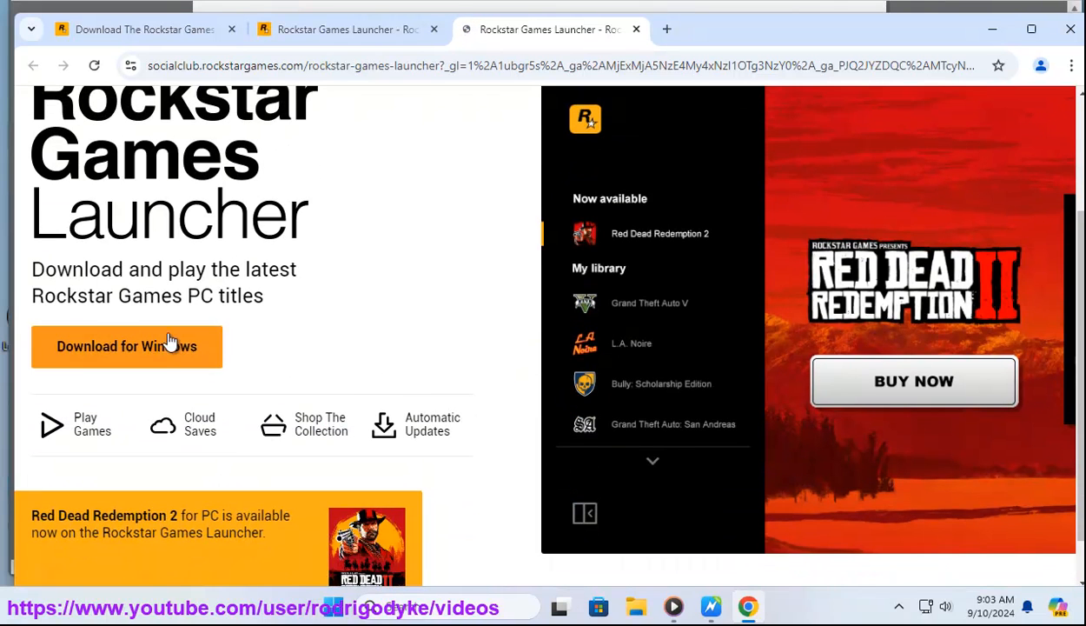
{"action": "left_click", "coordinate": [1011, 65]}
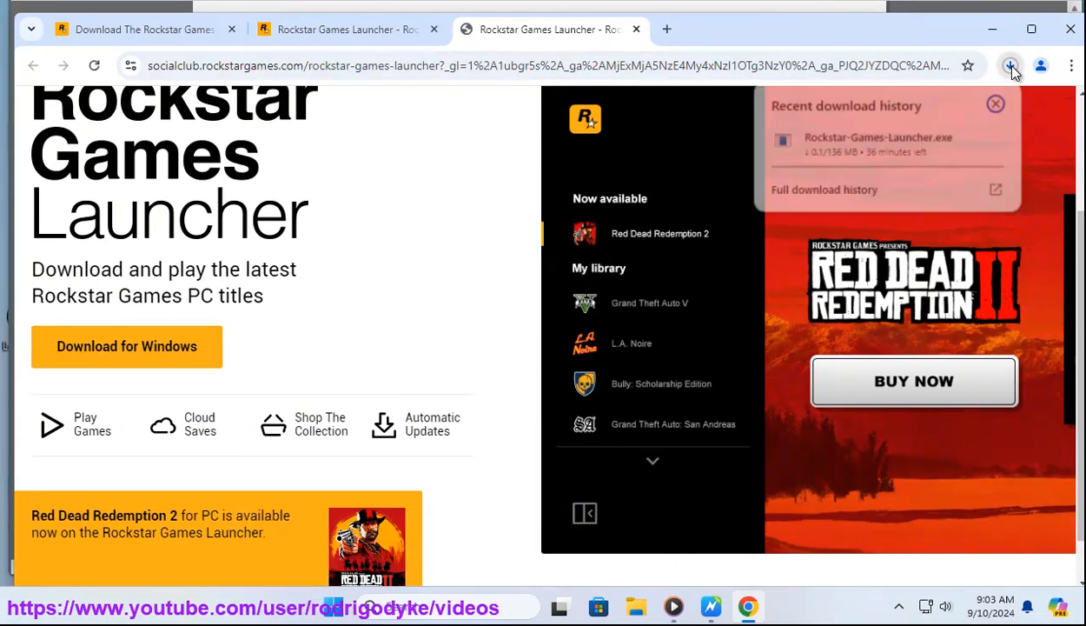